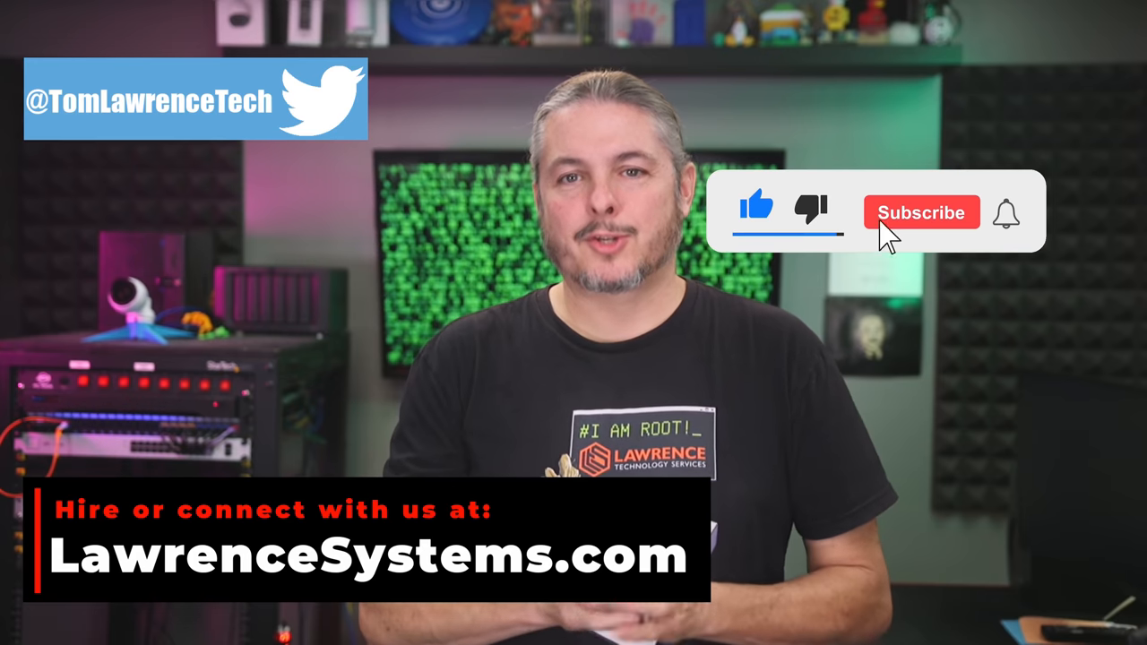
- Browse the store's Featured Products and bring up the Cat 6 (No Logo) premium tee listing
left_click(921, 212)
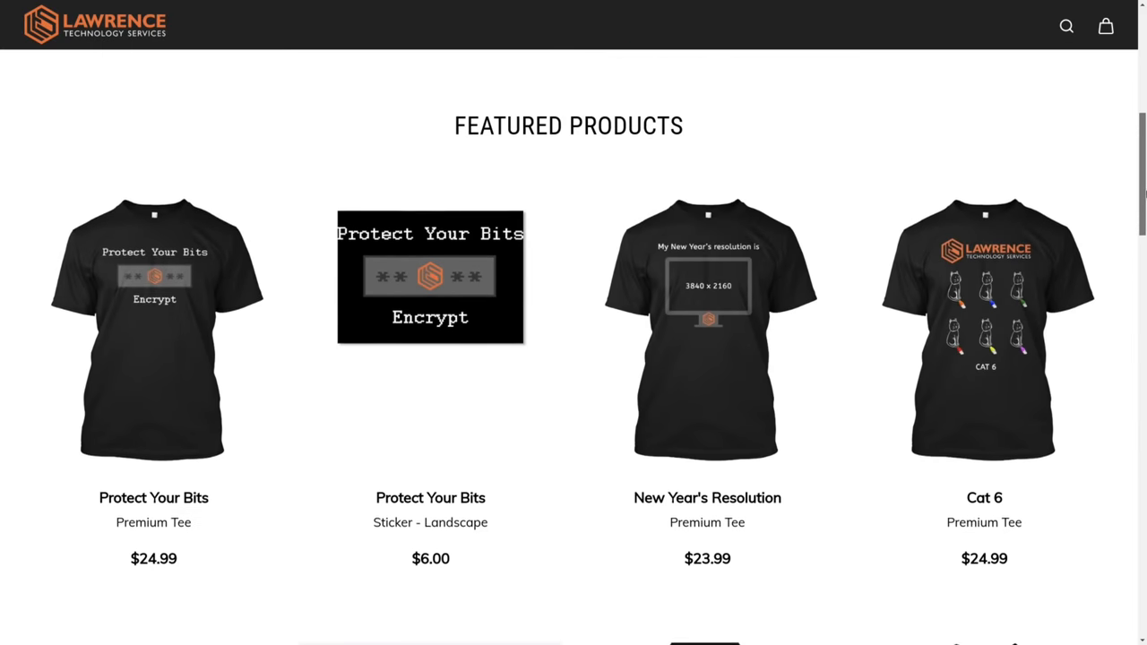
scroll("down", 3)
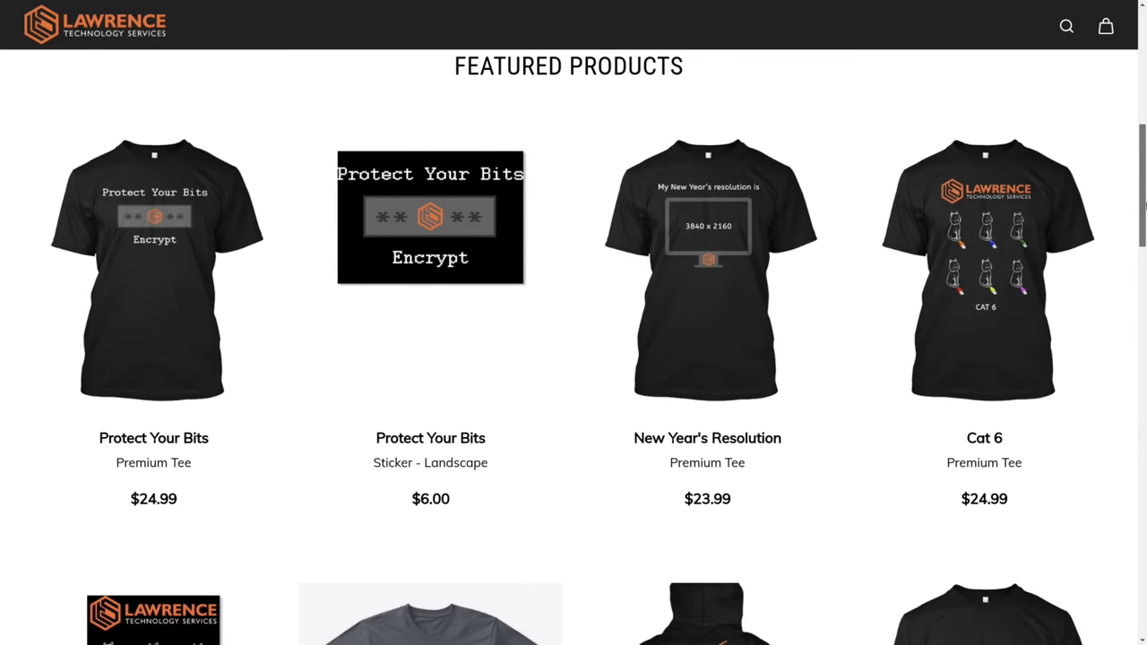
left_click(983, 269)
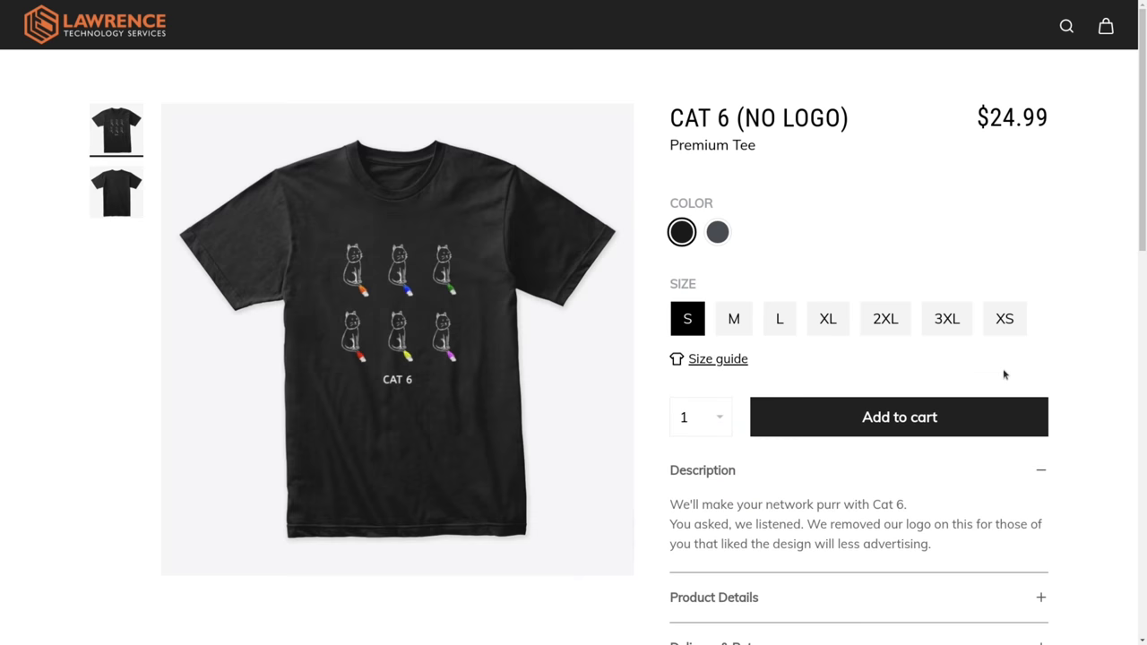